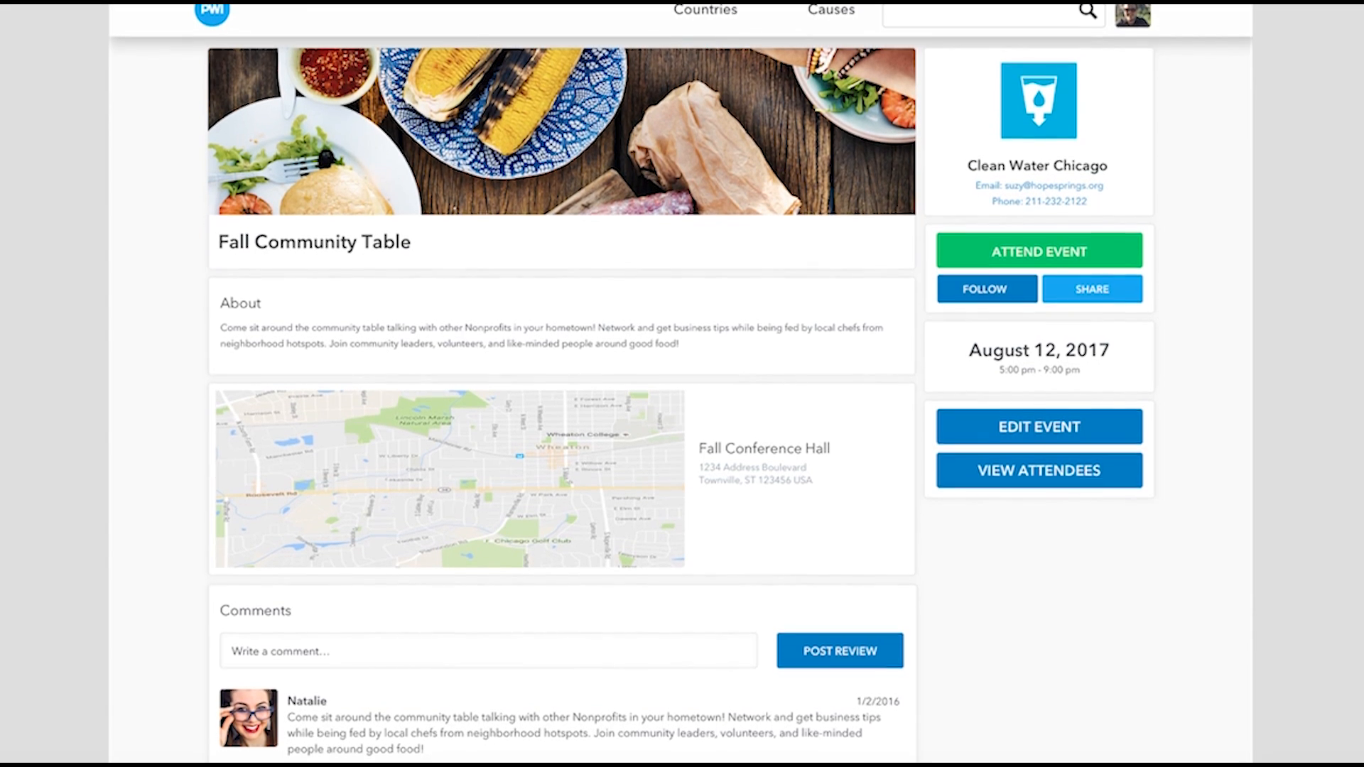
# Step: Browse the example event pages by scrolling down through them
pyautogui.scroll(-3)
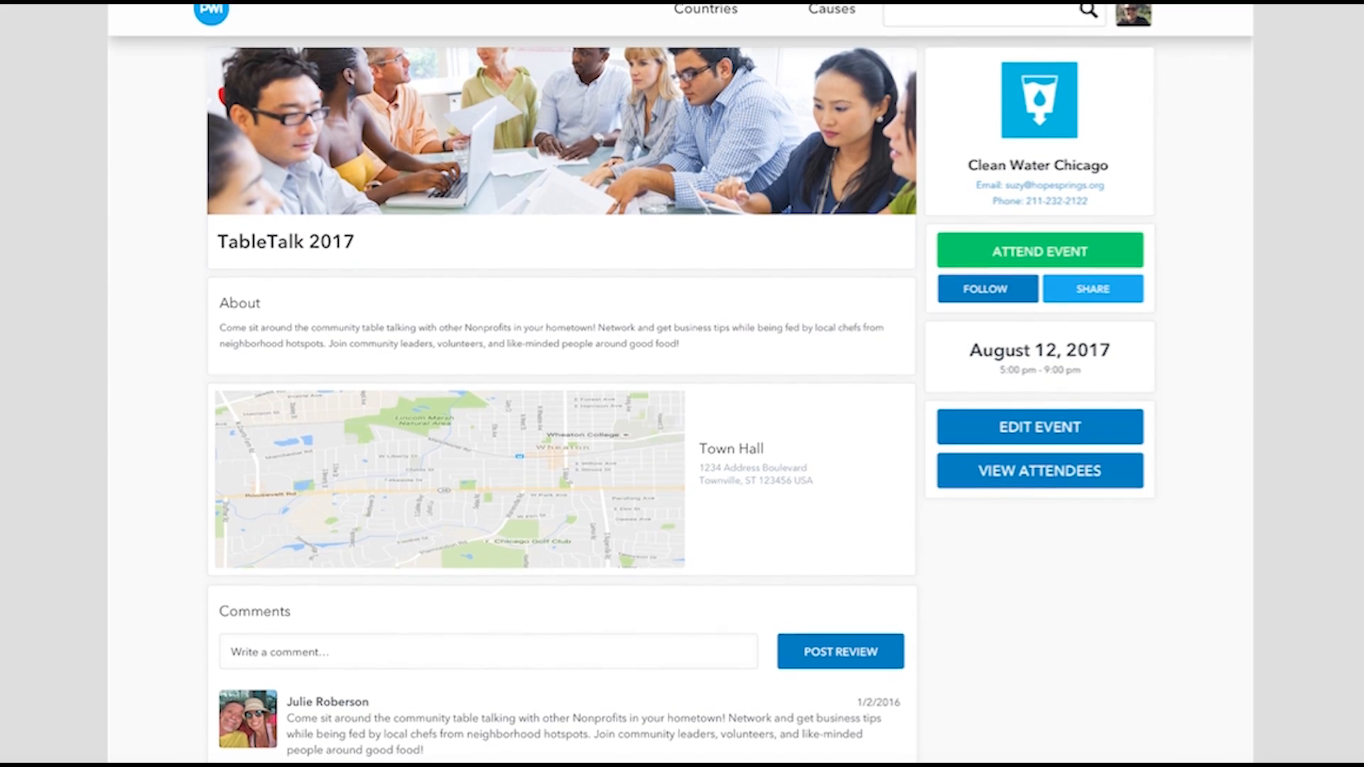
pyautogui.scroll(-3)
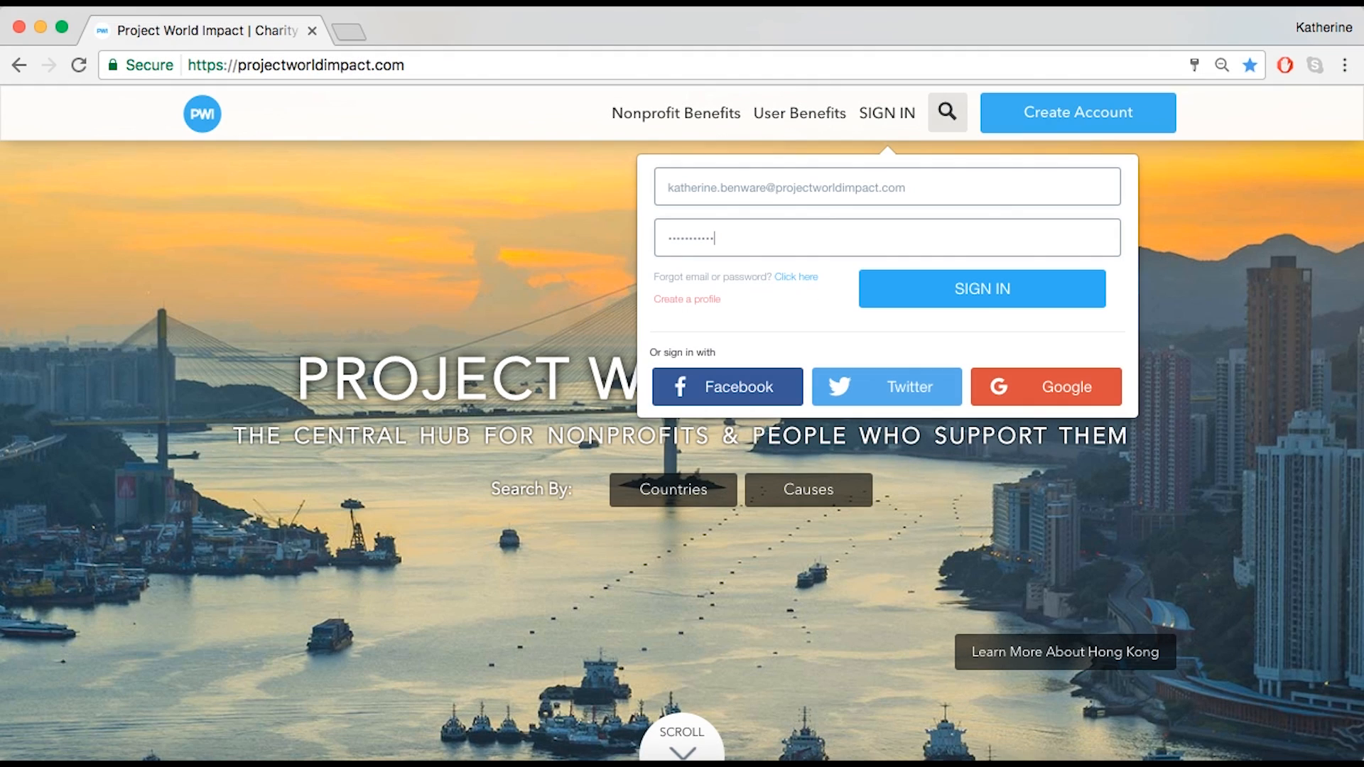
# Step: Sign in and load the PWI Foundation dashboard with its PWI Events list
pyautogui.click(982, 288)
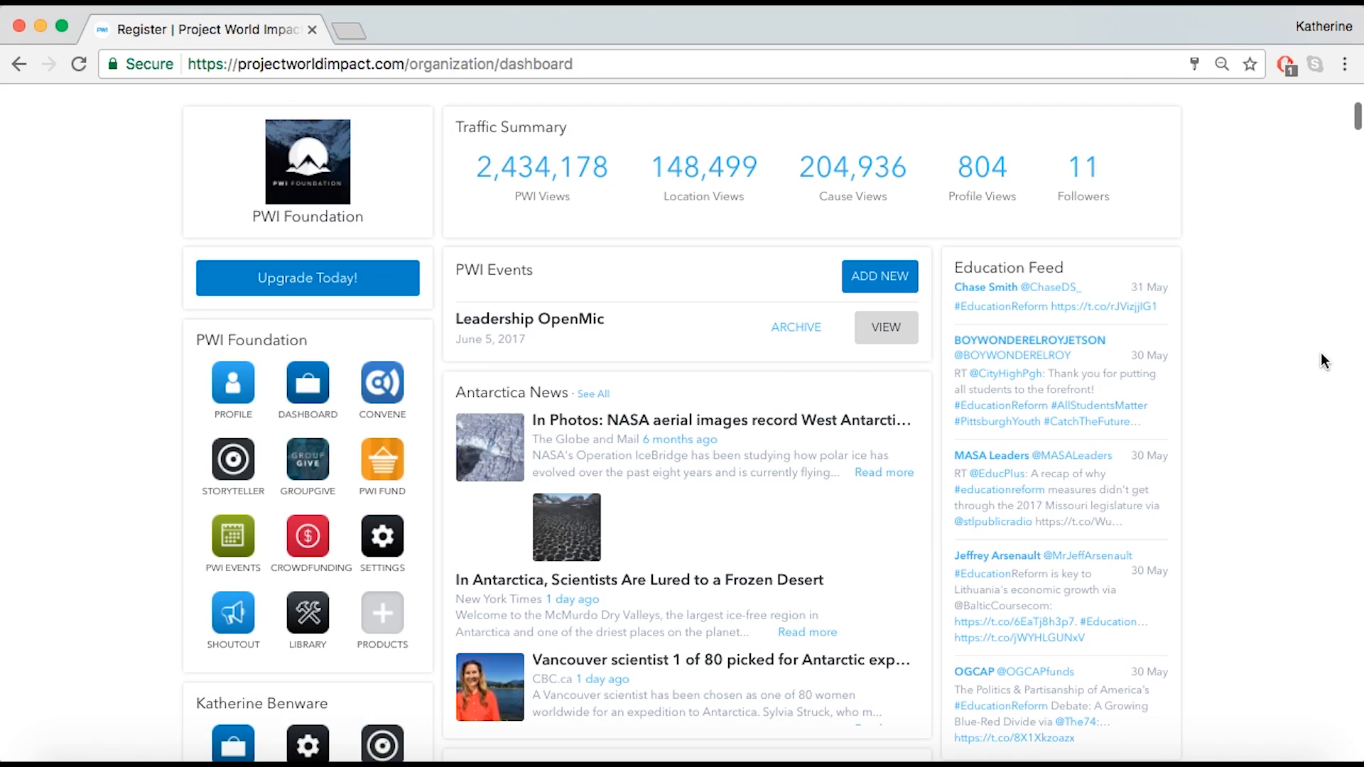
pyautogui.click(232, 538)
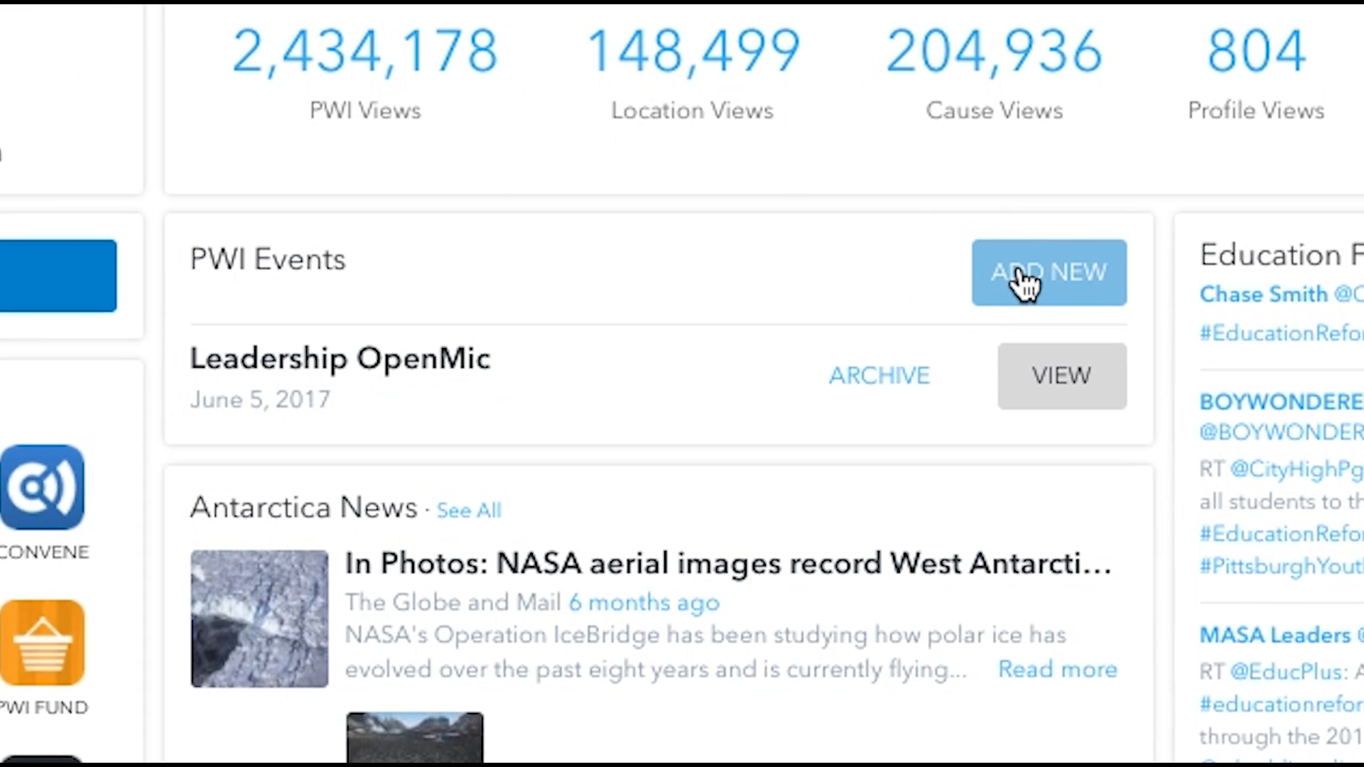
pyautogui.click(1048, 272)
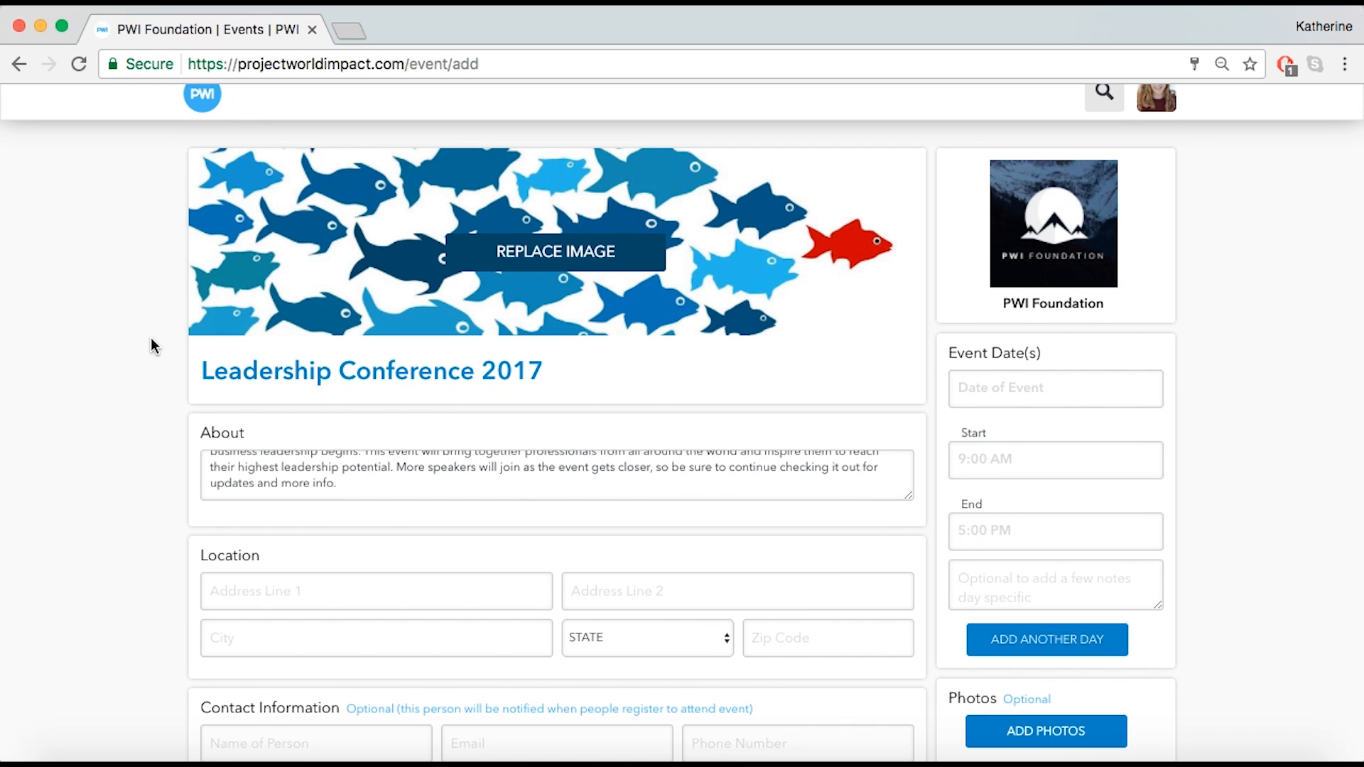
pyautogui.scroll(-3)
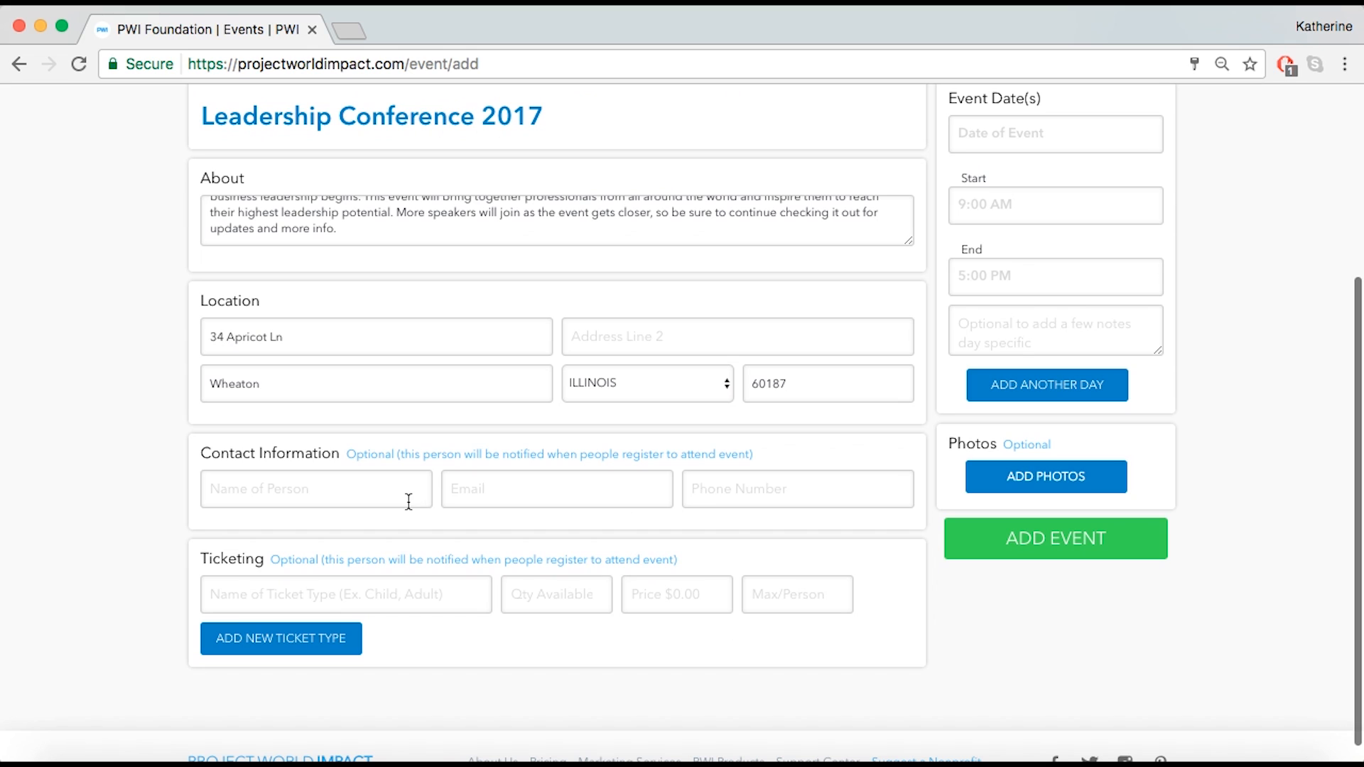
pyautogui.write('John')
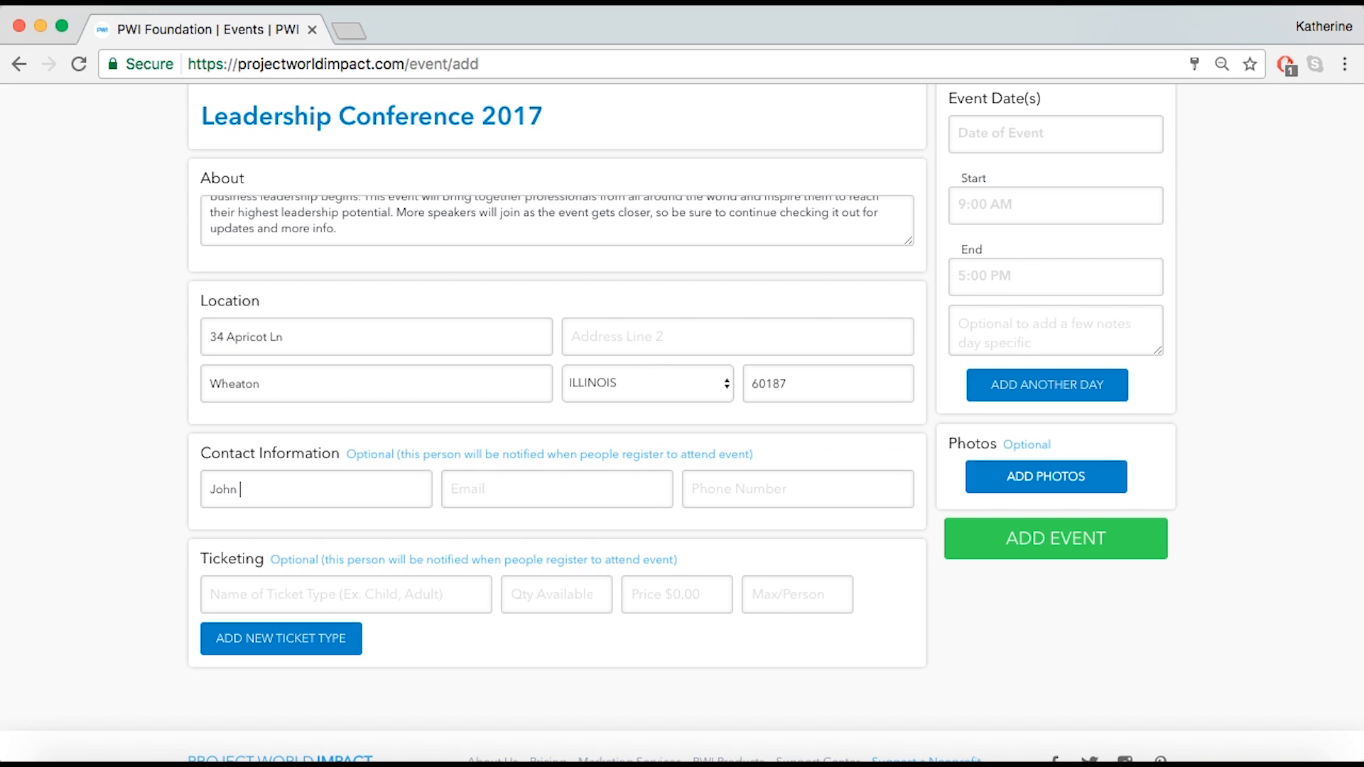
pyautogui.write('1(234)567-8910')
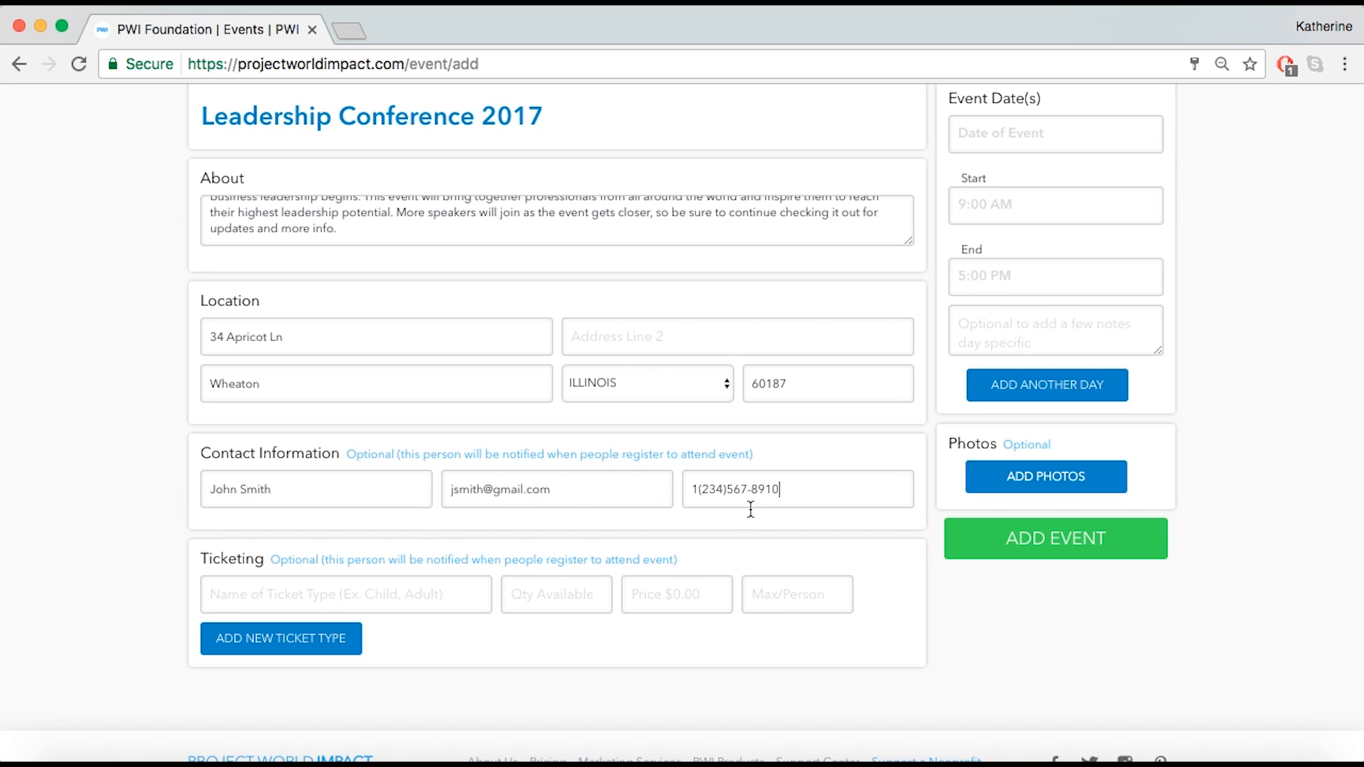
pyautogui.scroll(-3)
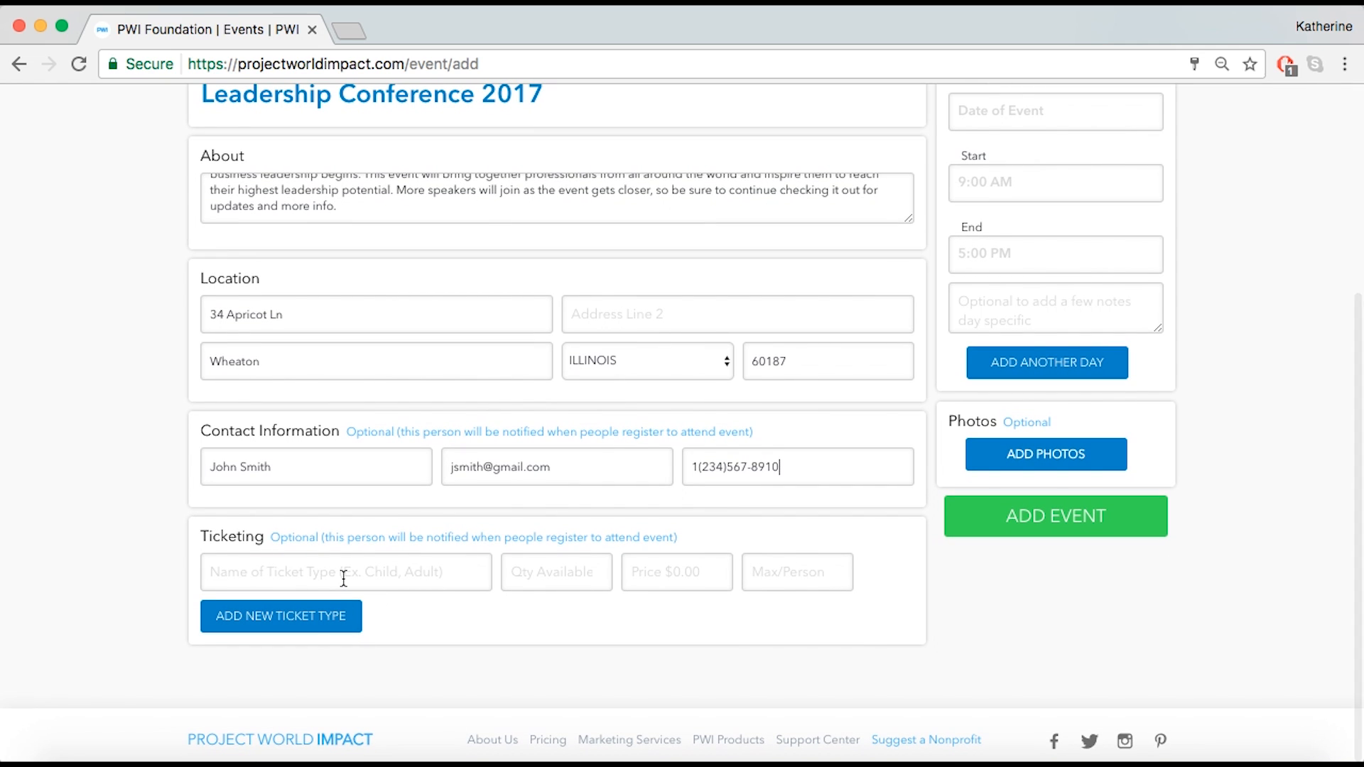
# Step: Enter the ticket types, add a second July day, and publish the event
pyautogui.click(281, 616)
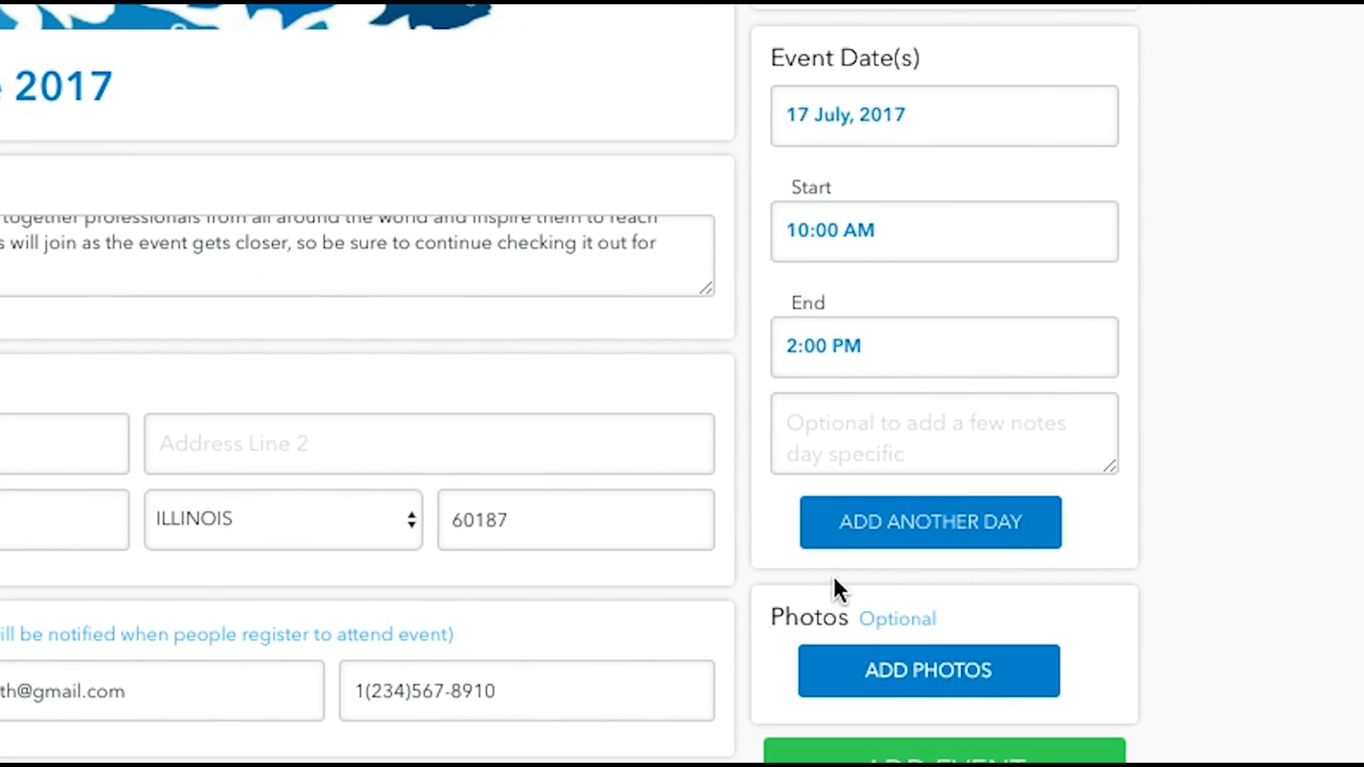
pyautogui.click(929, 522)
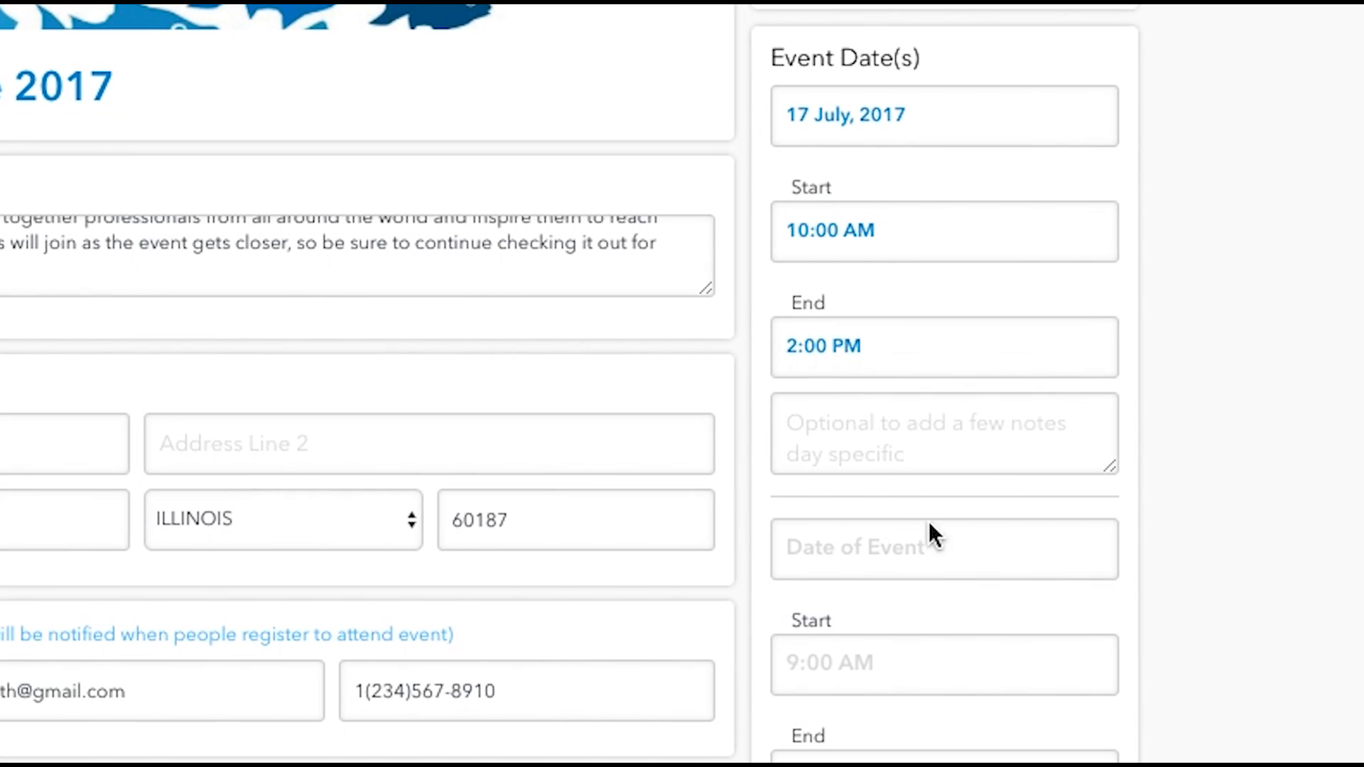
pyautogui.scroll(-3)
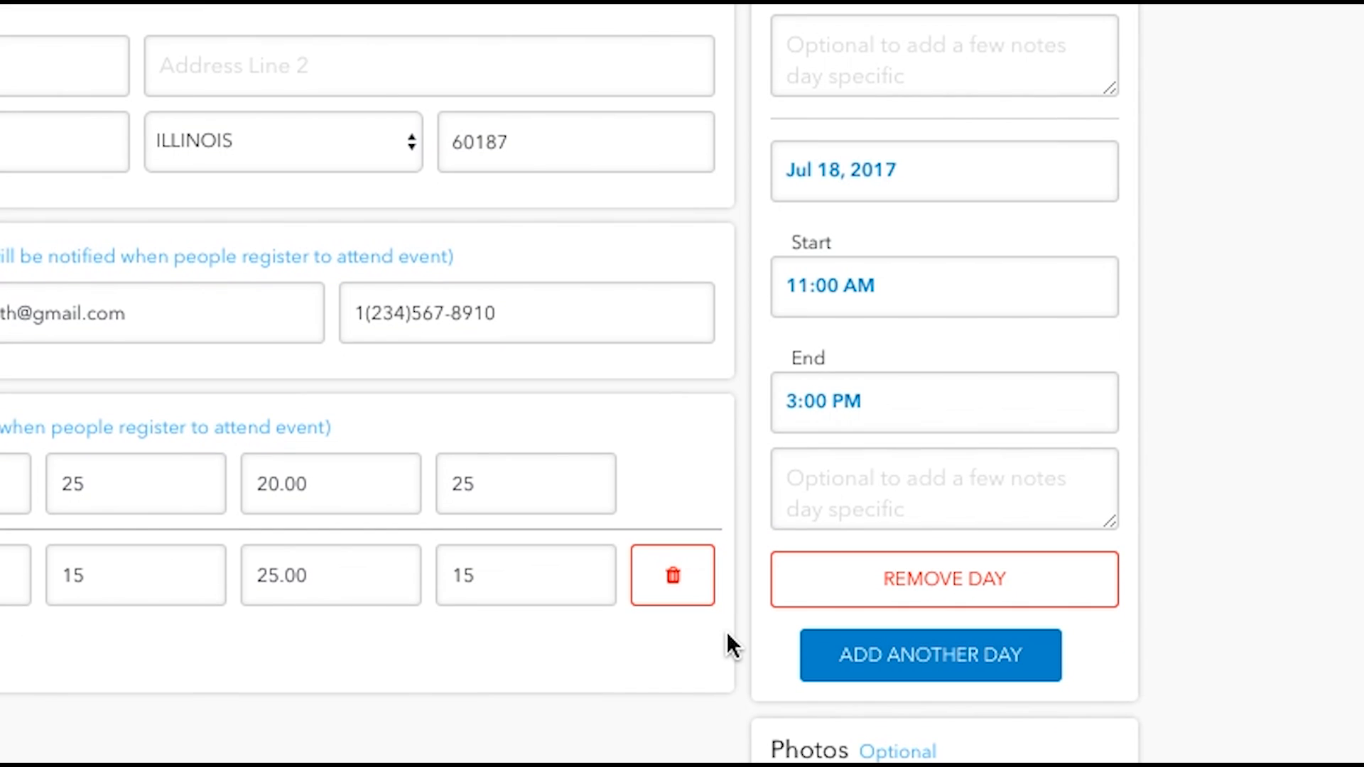
pyautogui.scroll(-3)
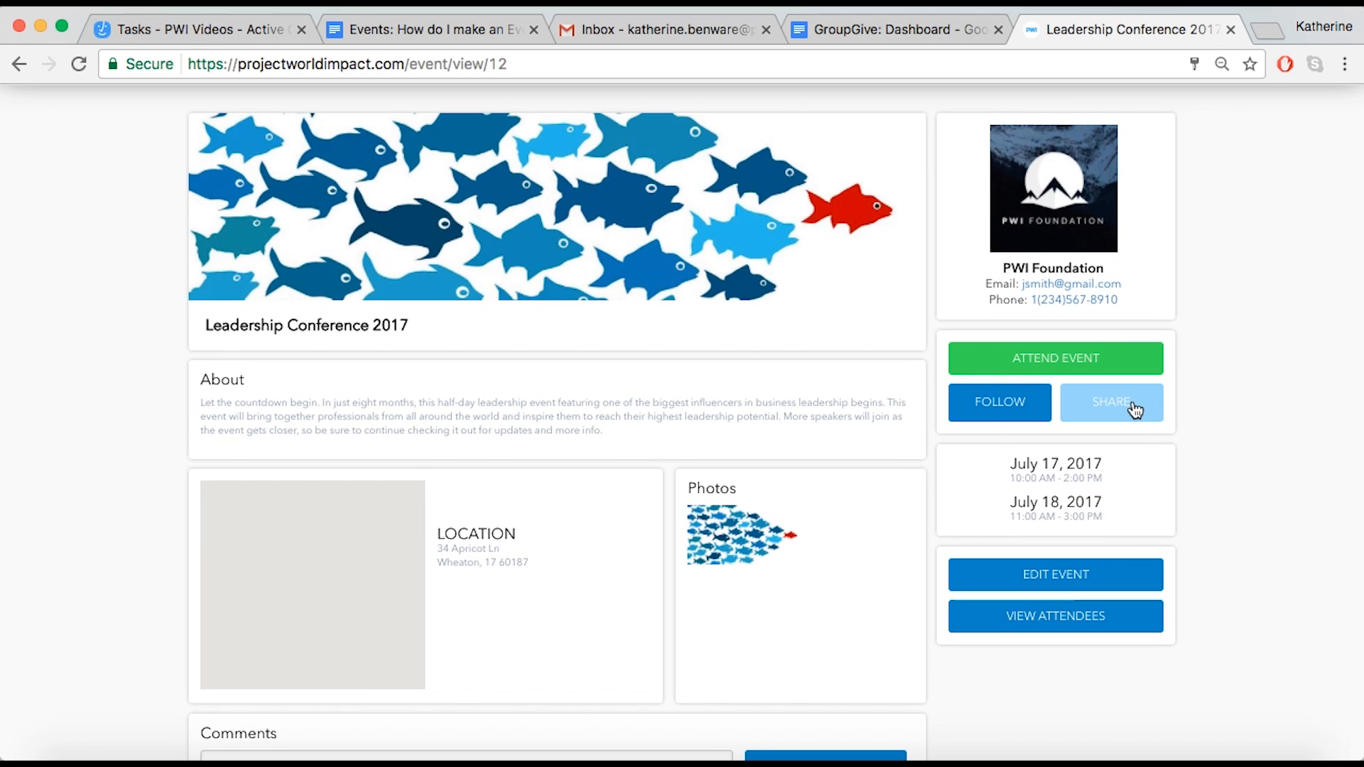
# Step: Share the event link by pasting it into Gmail's Edit Link dialog
pyautogui.click(1111, 402)
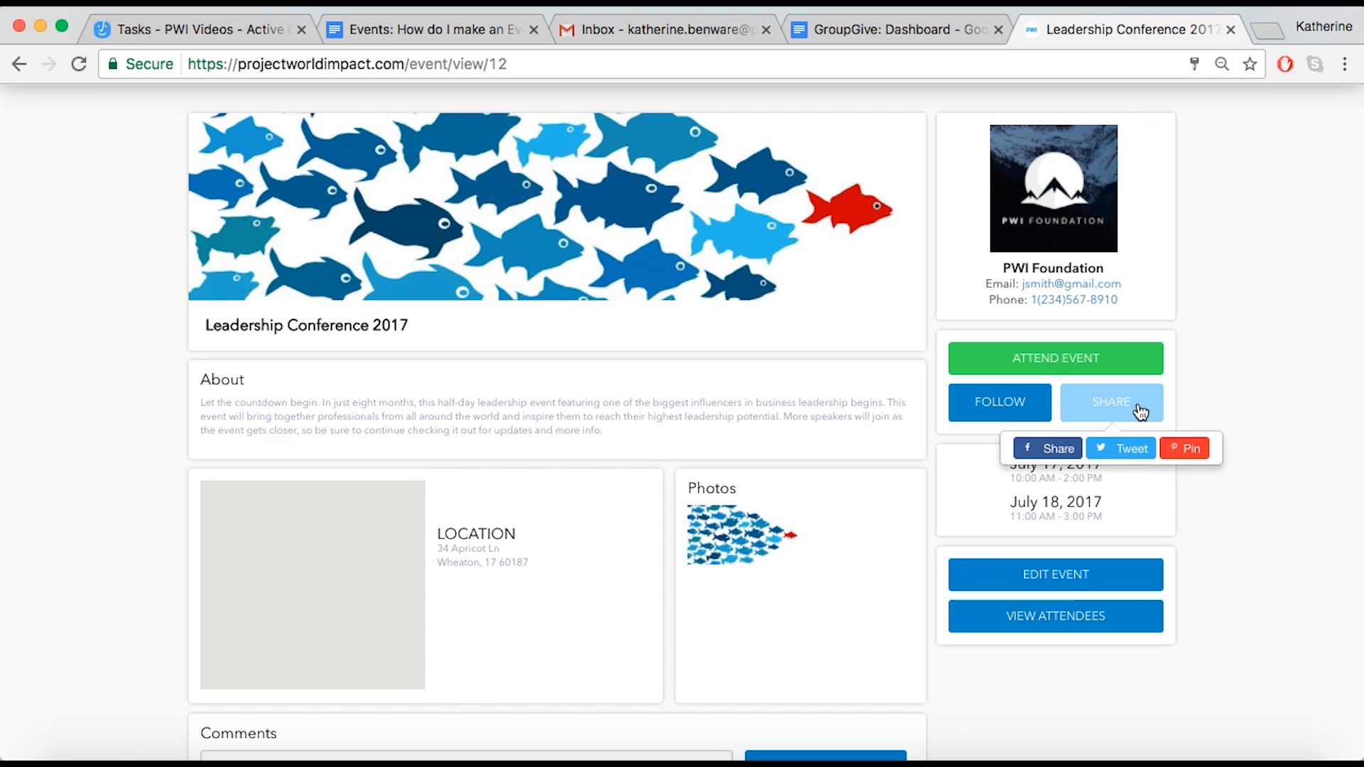
pyautogui.rightClick(447, 64)
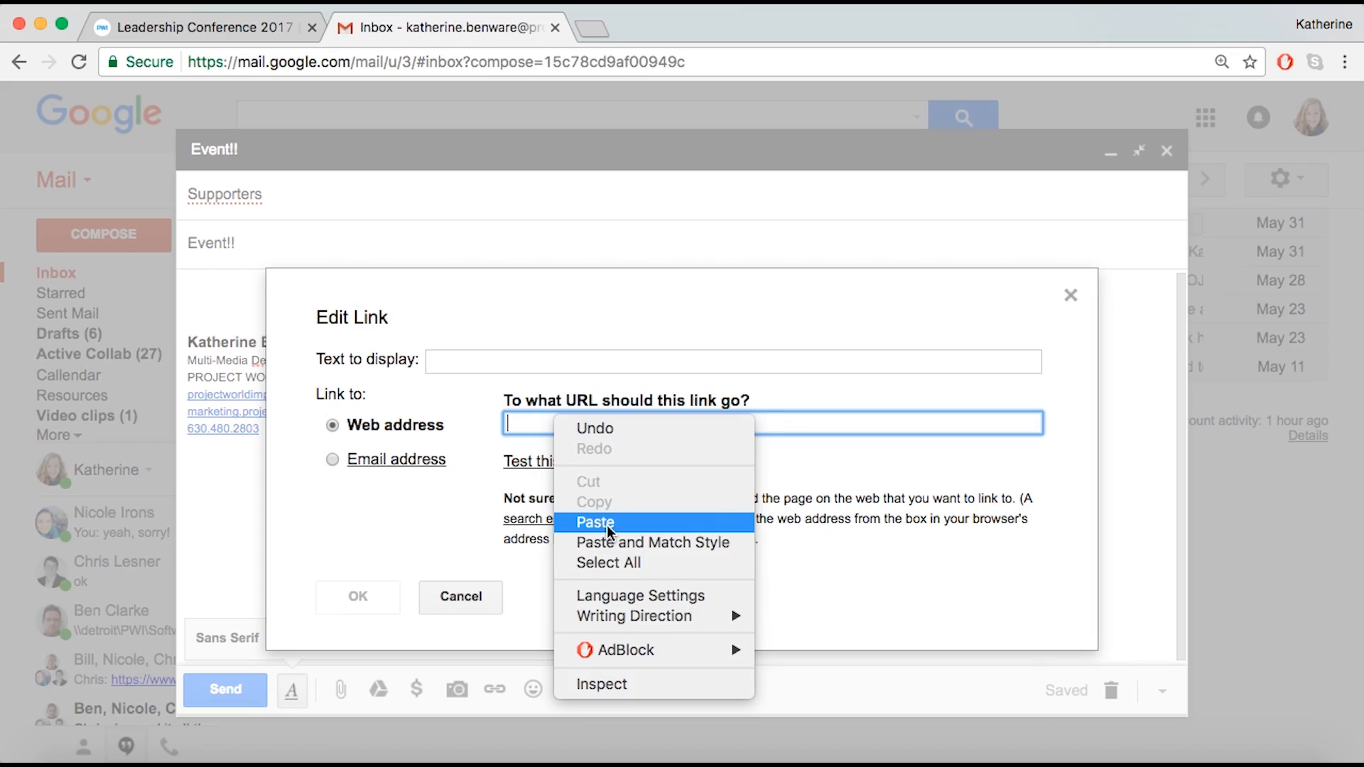
pyautogui.click(594, 522)
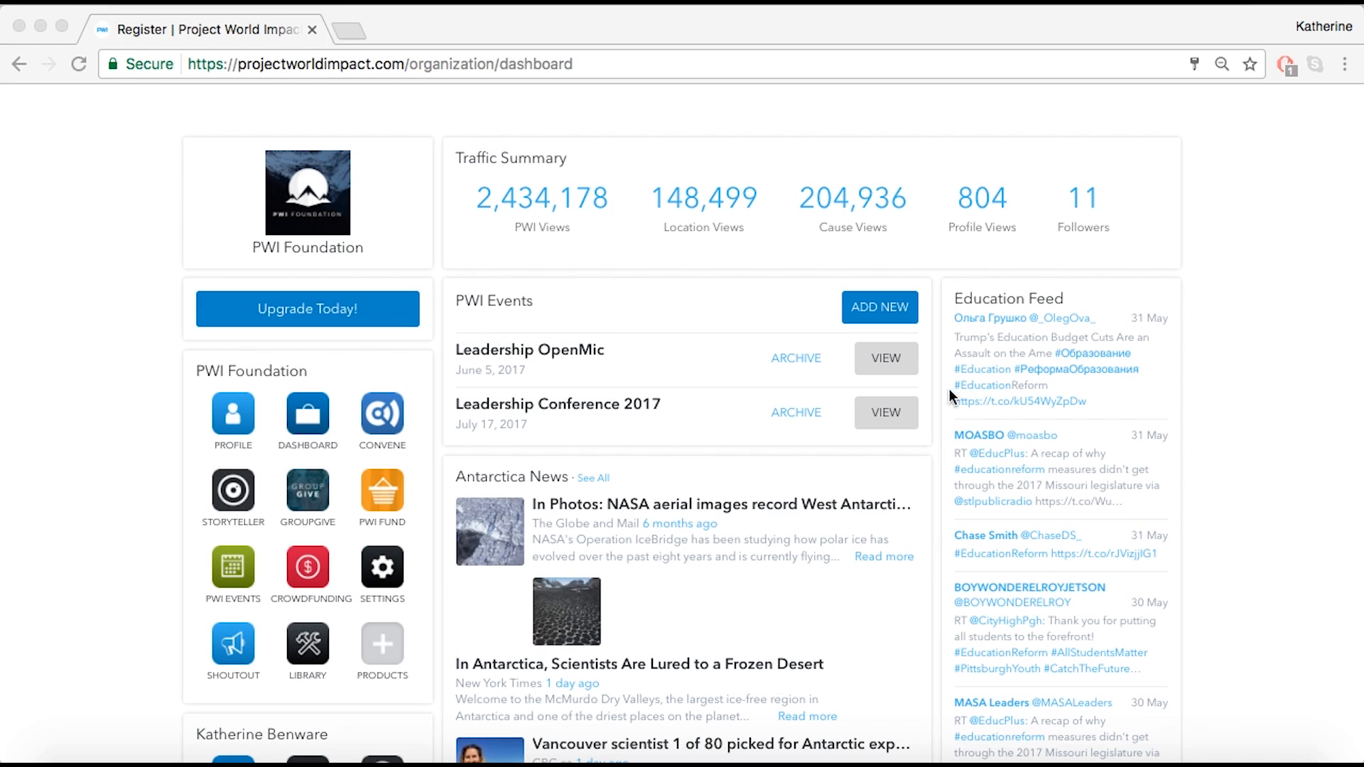
# Step: Open the Leadership Conference 2017 event page from the dashboard
pyautogui.click(886, 413)
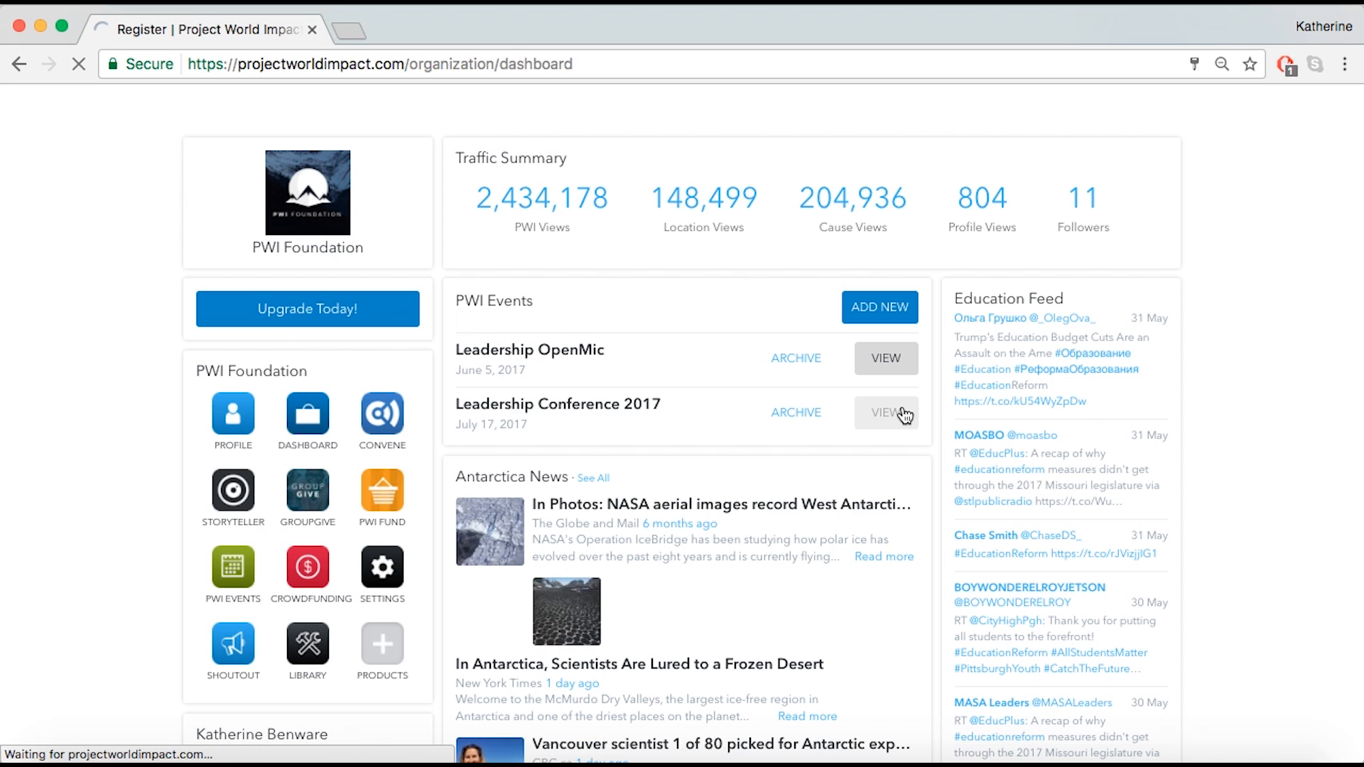
pyautogui.click(886, 414)
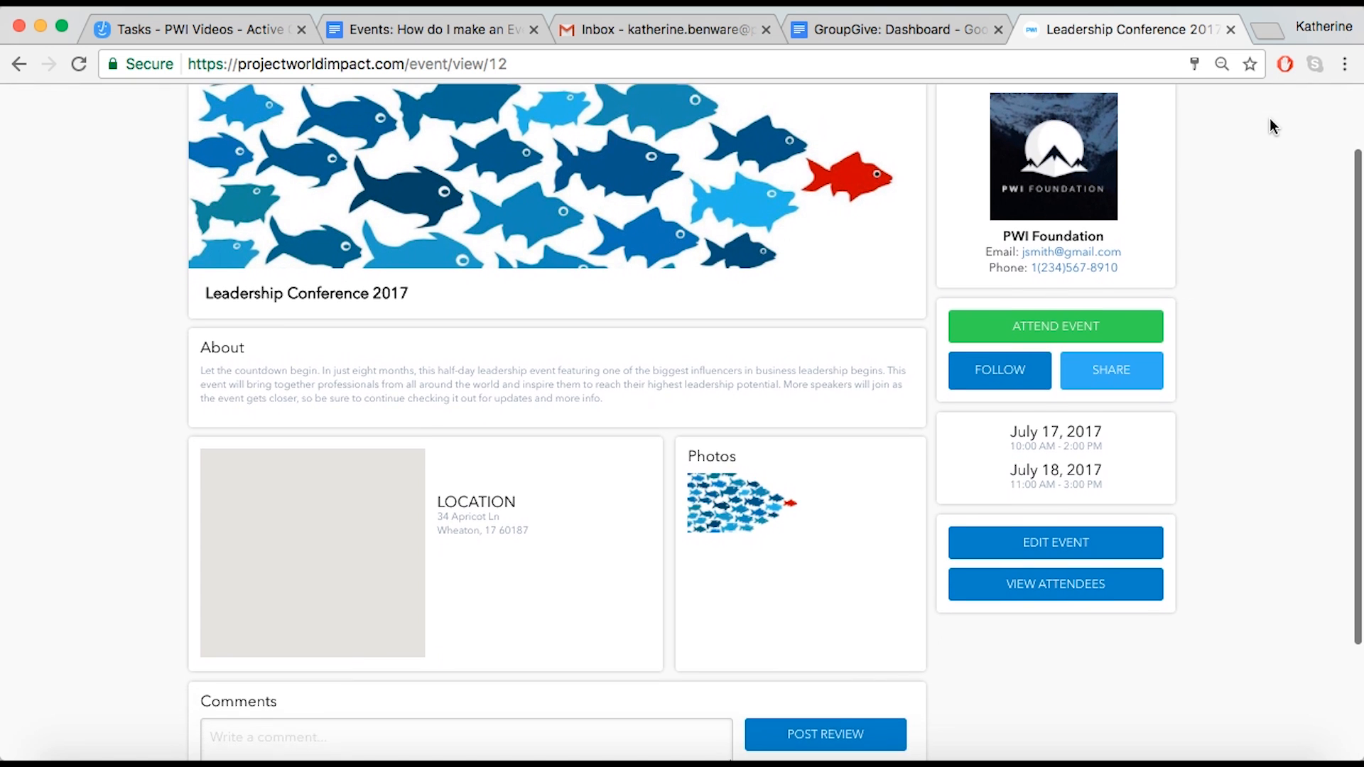
pyautogui.scroll(-3)
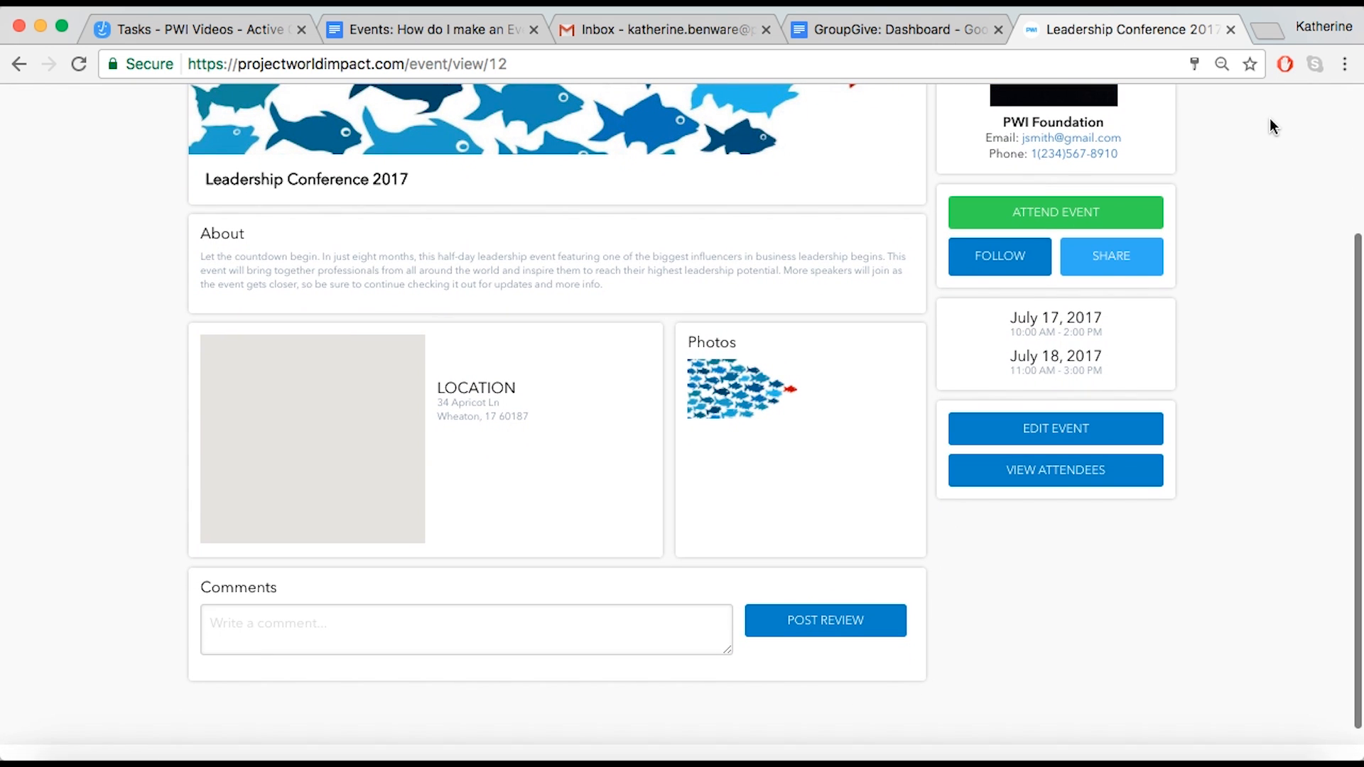
# Step: Open the event's edit form and review its saved dates, contact and tickets
pyautogui.click(1055, 423)
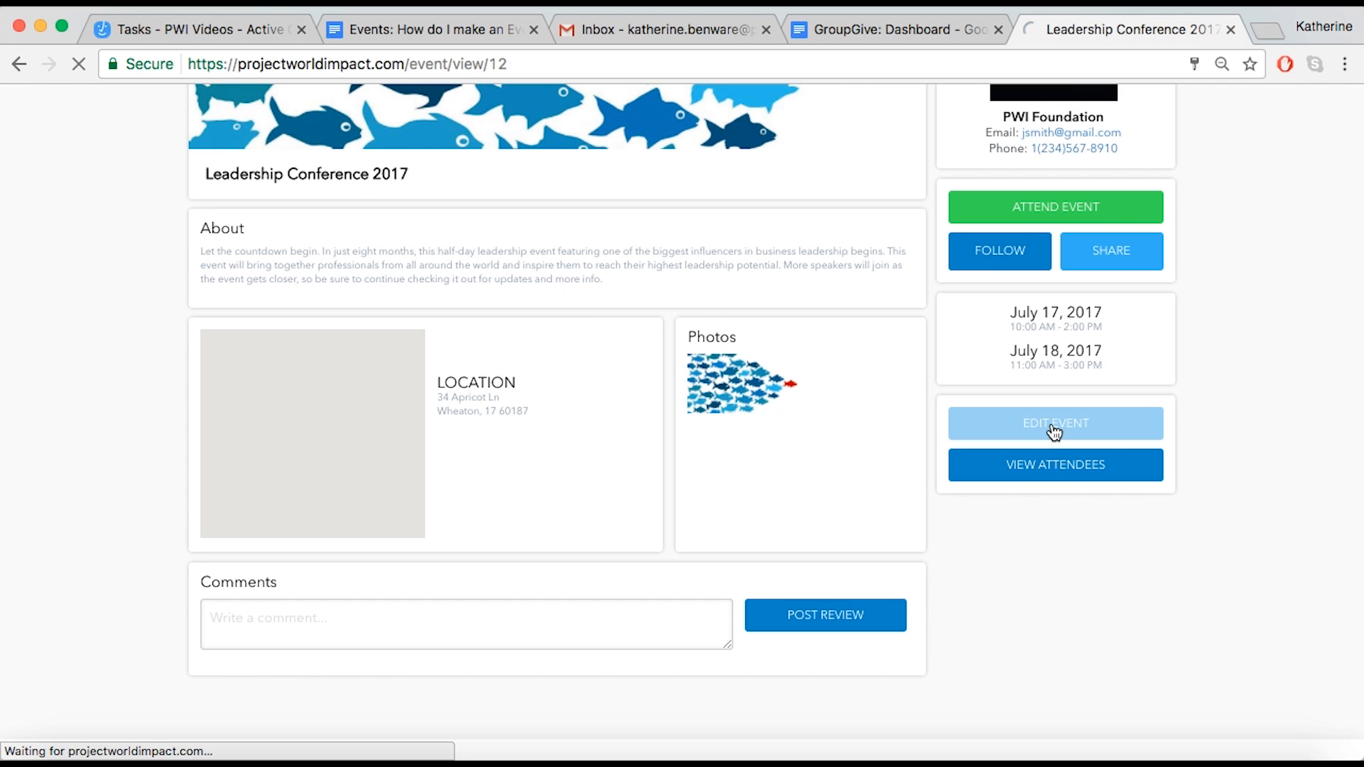
pyautogui.click(1055, 424)
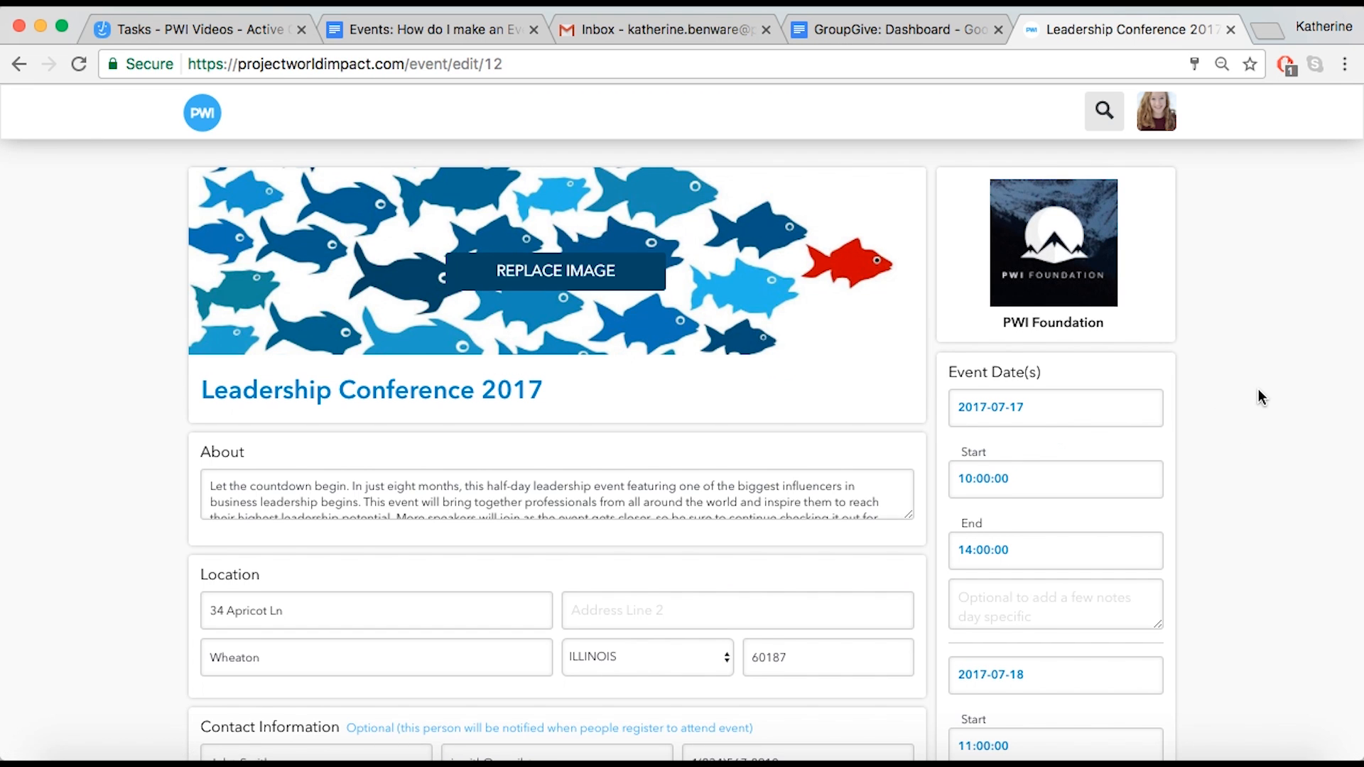
pyautogui.scroll(-3)
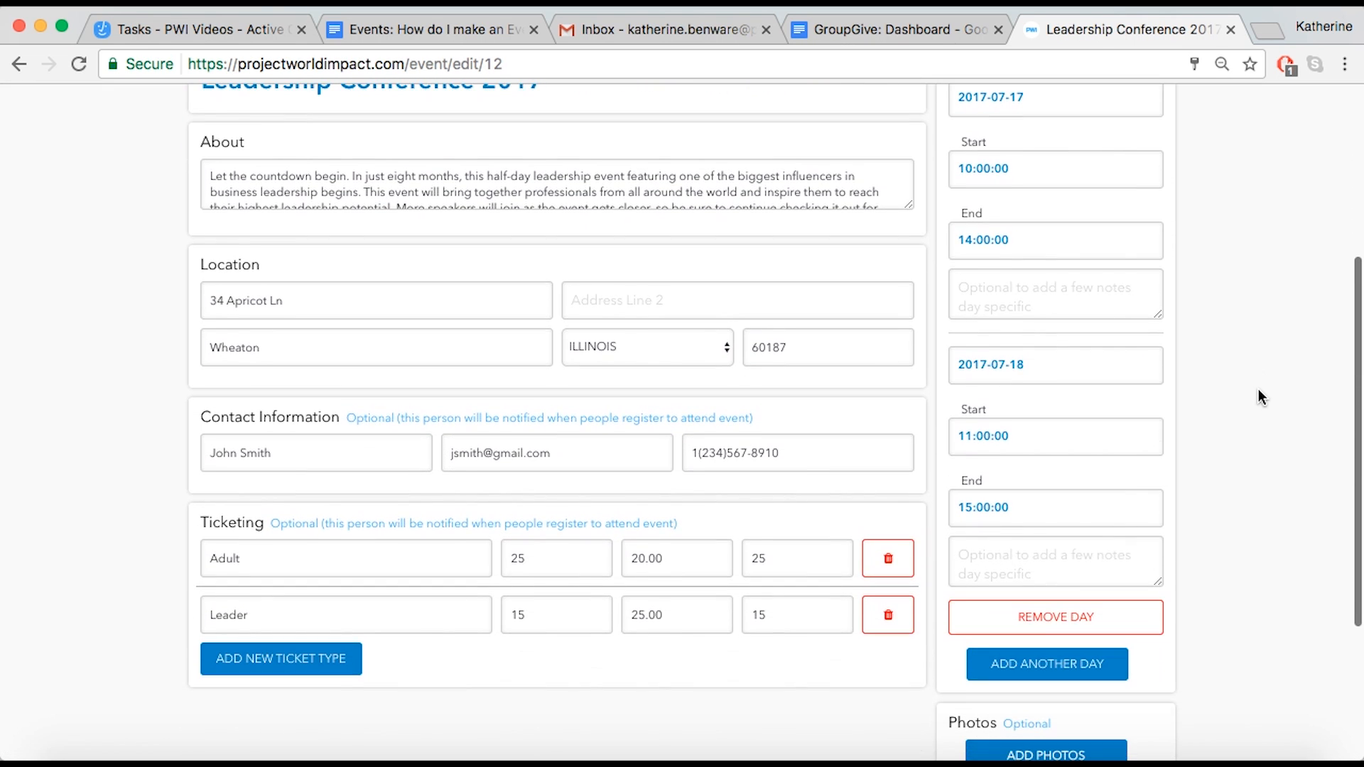
pyautogui.scroll(-3)
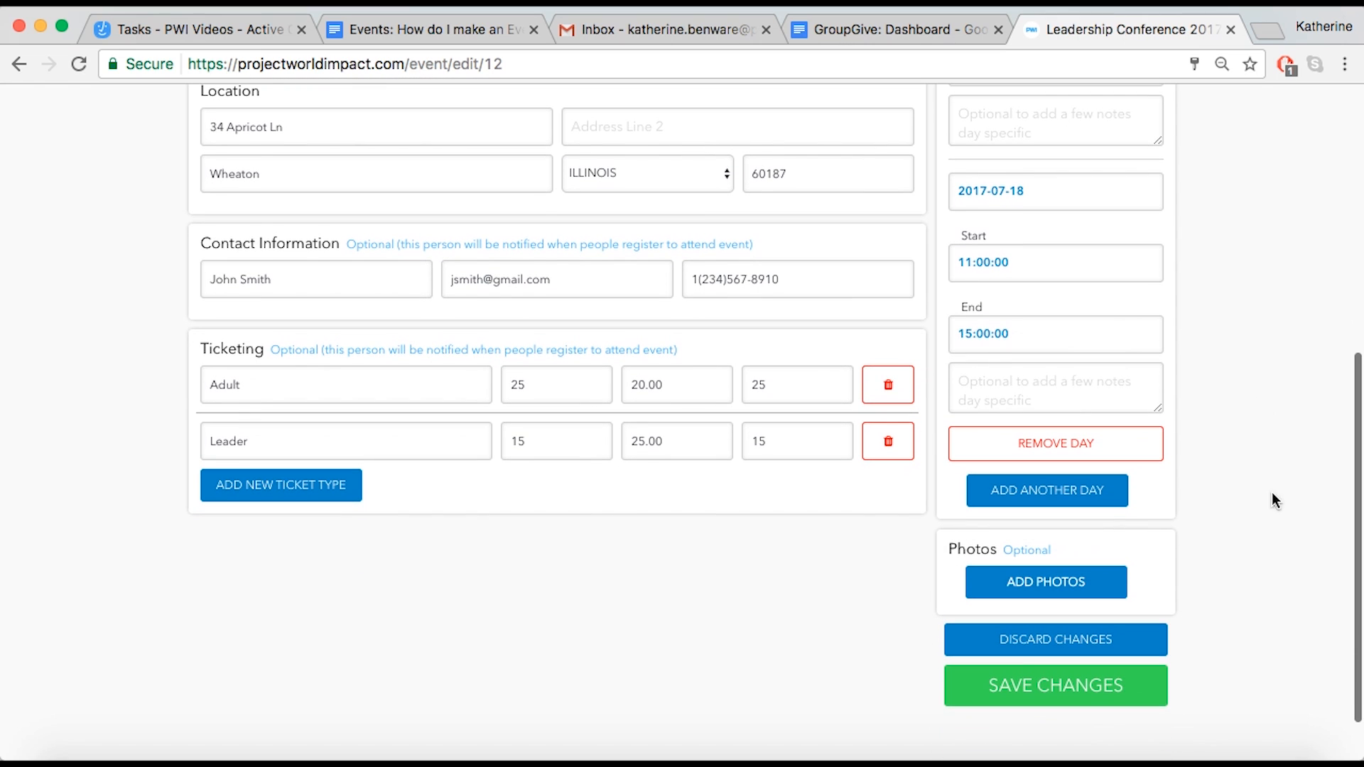